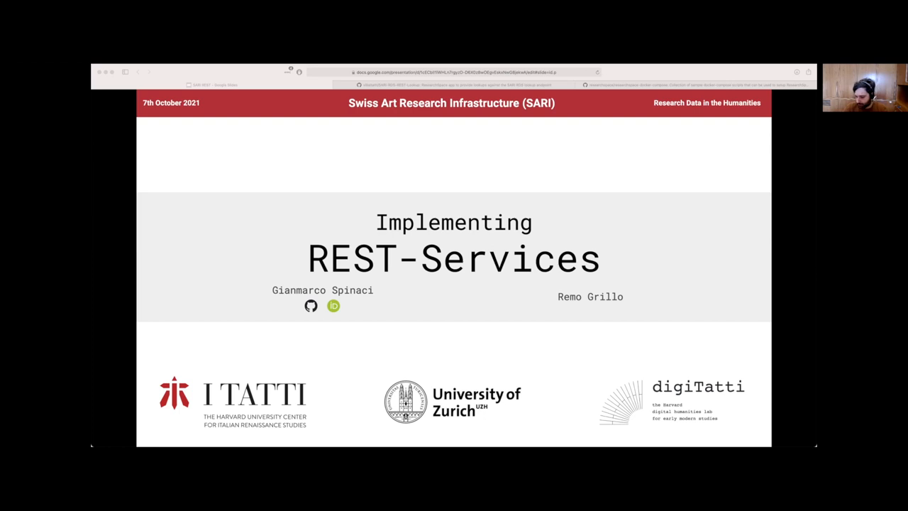
Advance from the title slide to the Overview slide.
{"action": "key", "text": "Right"}
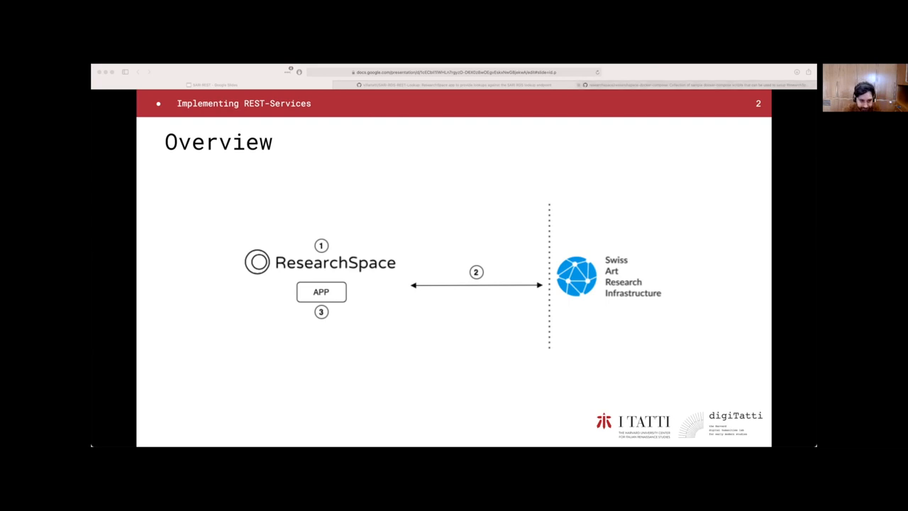
Step through the Part 1 section divider to the Setup Researchspace slide with its repository link.
{"action": "key", "text": "Right"}
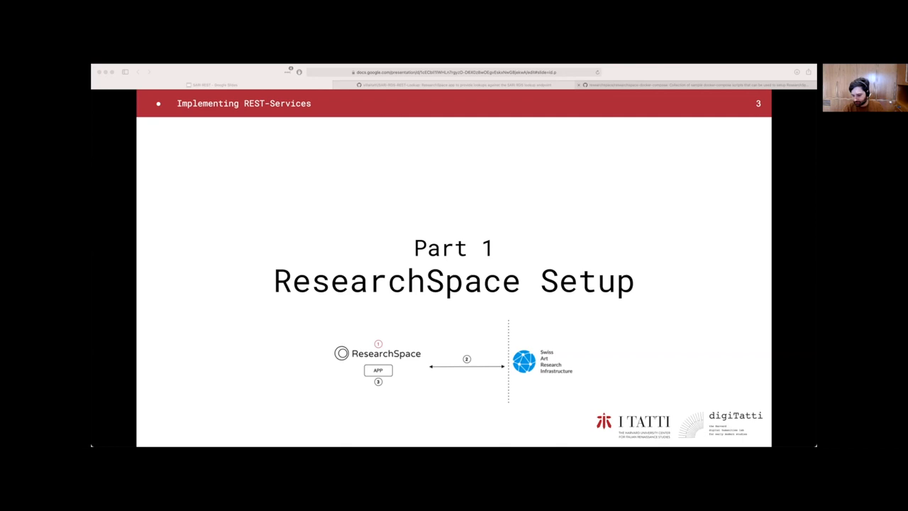
{"action": "key", "text": "Right"}
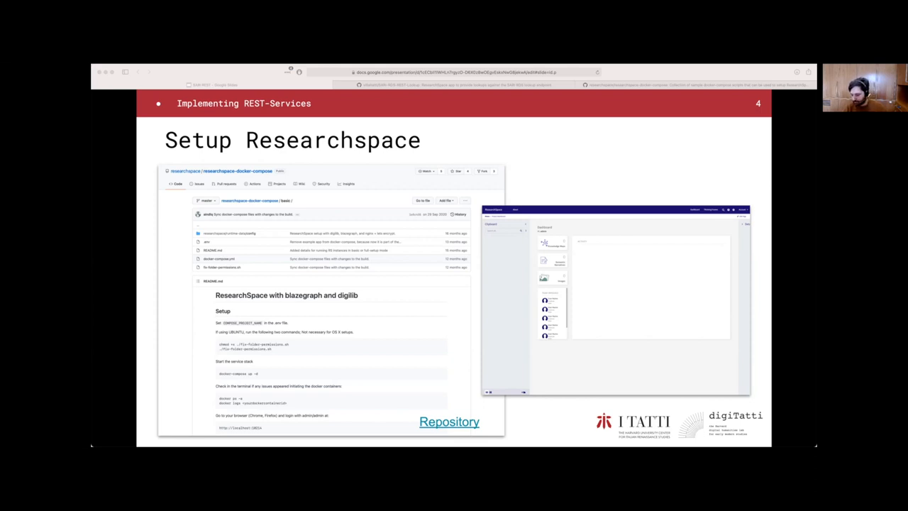
Move the deck forward to the Part 2: Request analysis section divider.
{"action": "key", "text": "Right"}
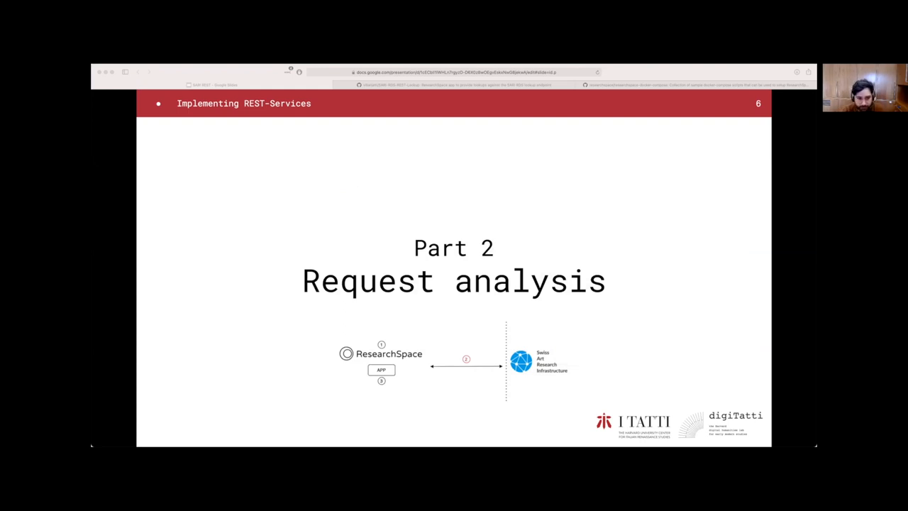
Bring up slide 10, the Part 3: App Configuration section divider.
{"action": "key", "text": "Right"}
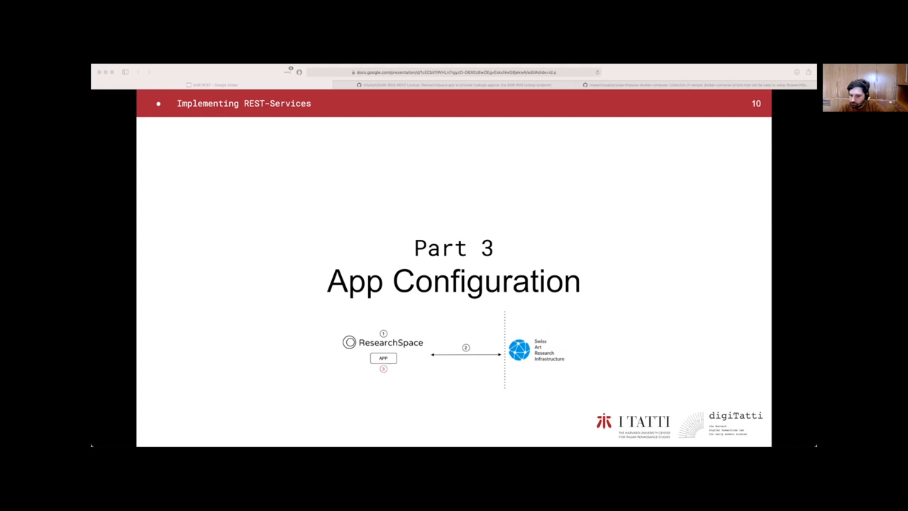
Switch from the slides to the researchspace-docker-compose GitHub repository page.
{"action": "key", "text": "Right"}
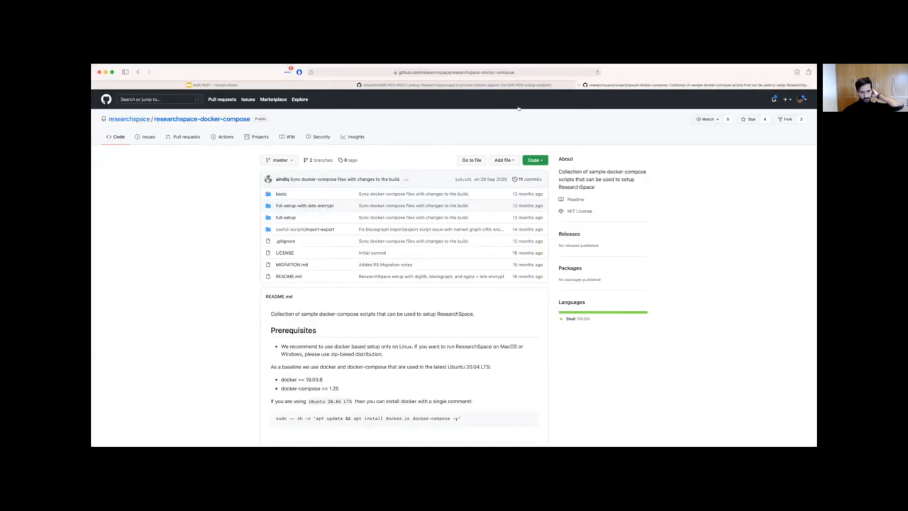
Select the repository page's address, then return to the slides at slide 12, '2) Configuring Service'.
{"action": "left_click", "coordinate": [450, 71]}
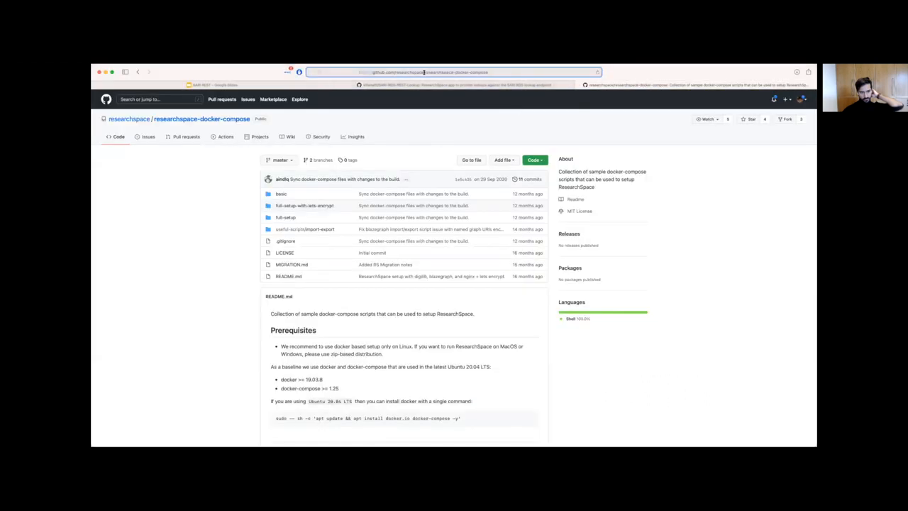
{"action": "left_click", "coordinate": [454, 71]}
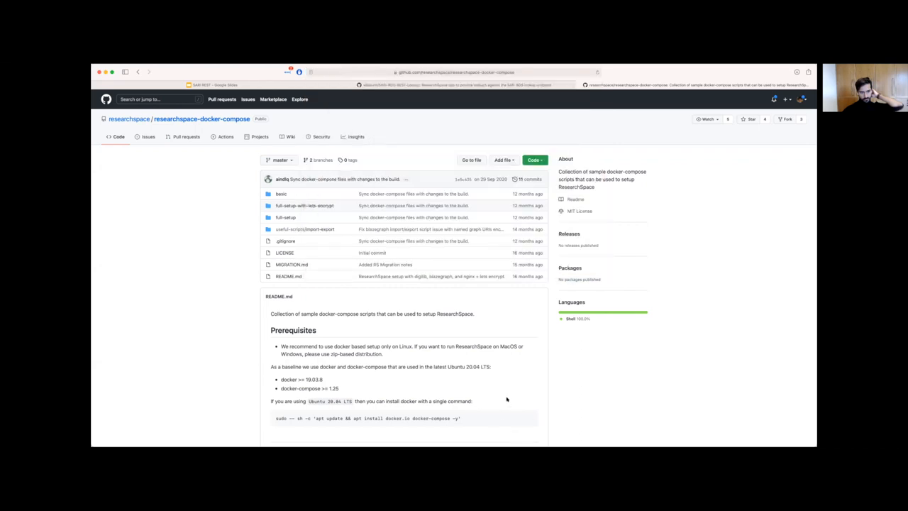
{"action": "left_click", "coordinate": [201, 84]}
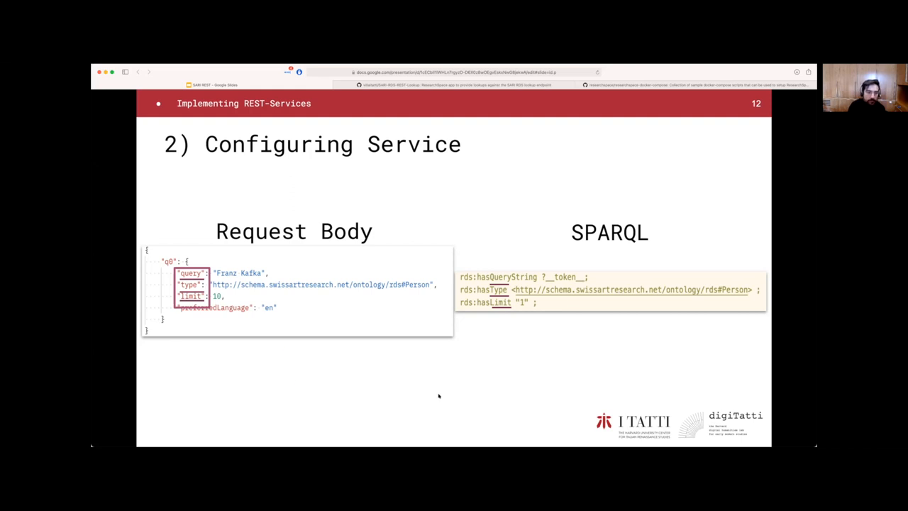
Step back to slide 11, '1) Configuring the Repository', showing the sari-rds.ttl configuration.
{"action": "key", "text": "right"}
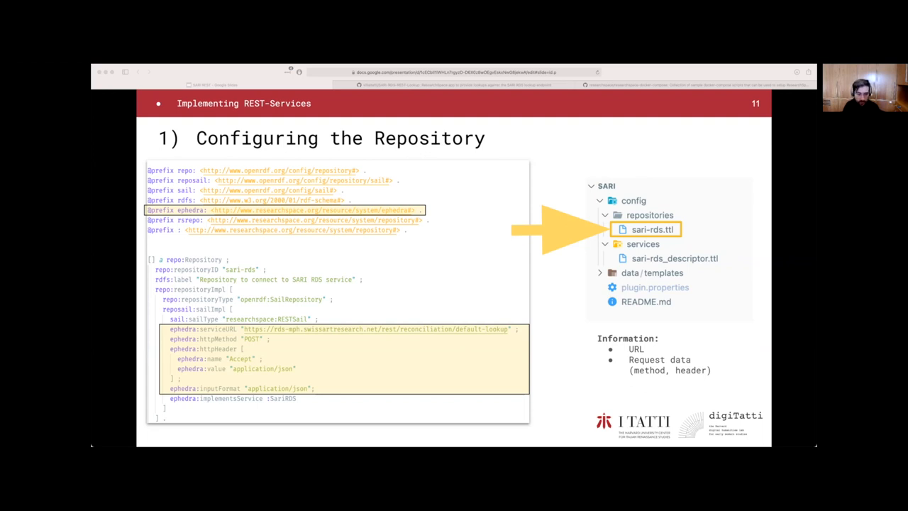
Advance through the Configuring Service, request-body and SPARQL slides to the response-mapping slide 15.
{"action": "key", "text": "Right"}
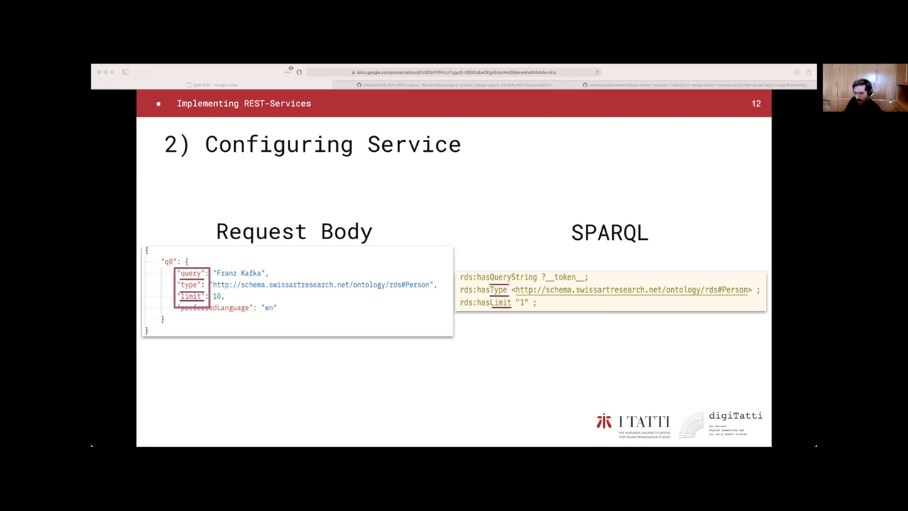
{"action": "key", "text": "Right"}
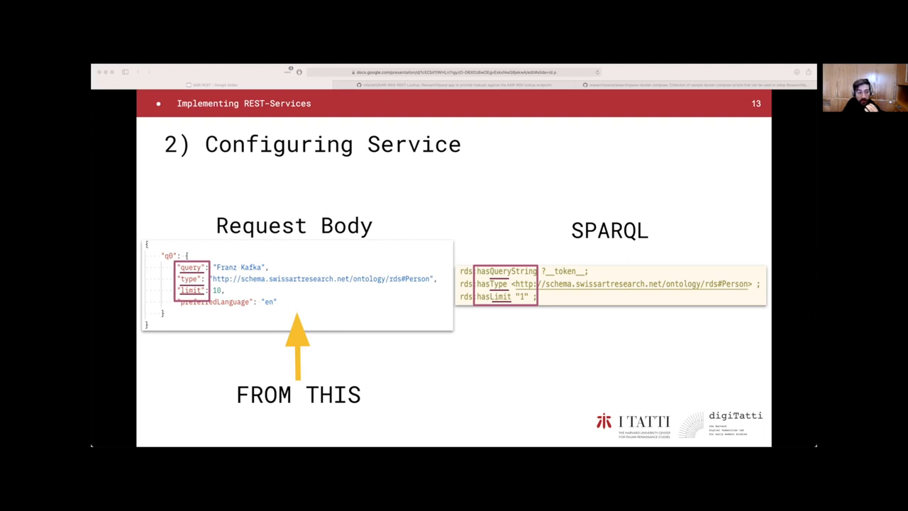
{"action": "key", "text": "right"}
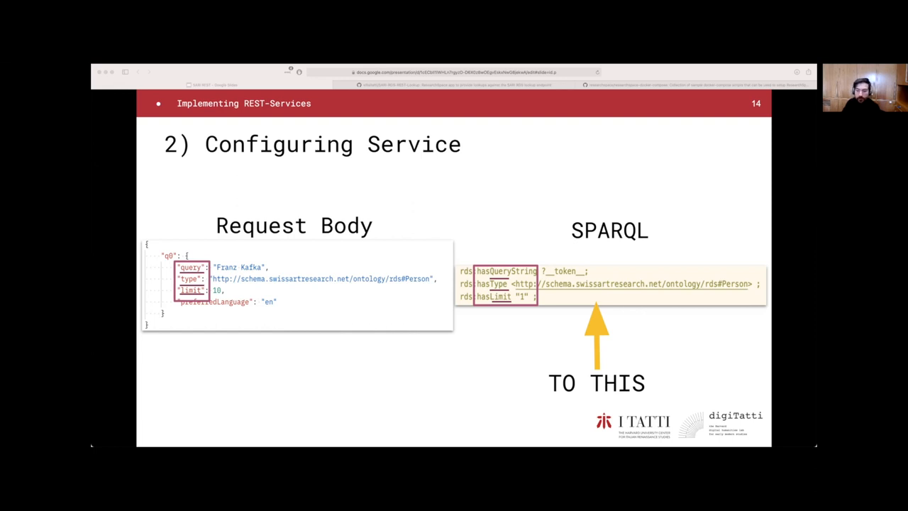
{"action": "key", "text": "Right"}
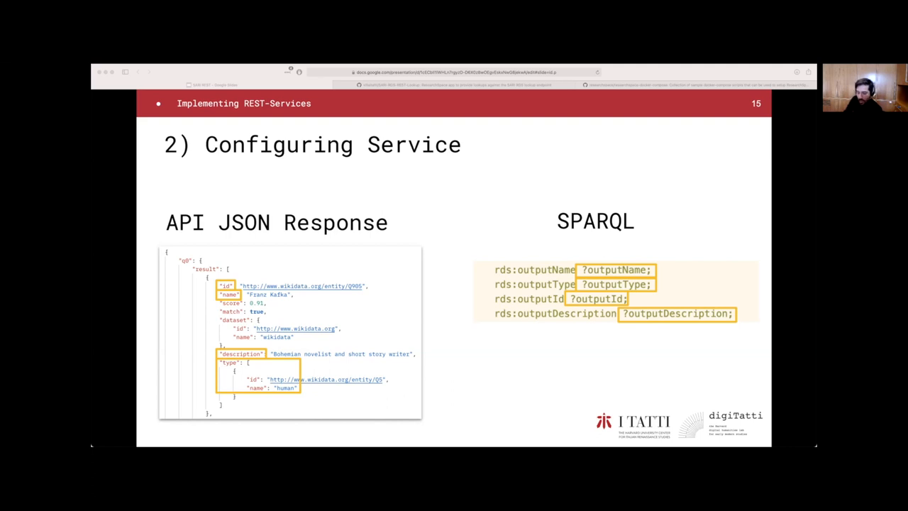
Show slide 16, 'Configuring Service 1/3', with the sari-rds_descriptor.ttl request and response patterns.
{"action": "key", "text": "Right"}
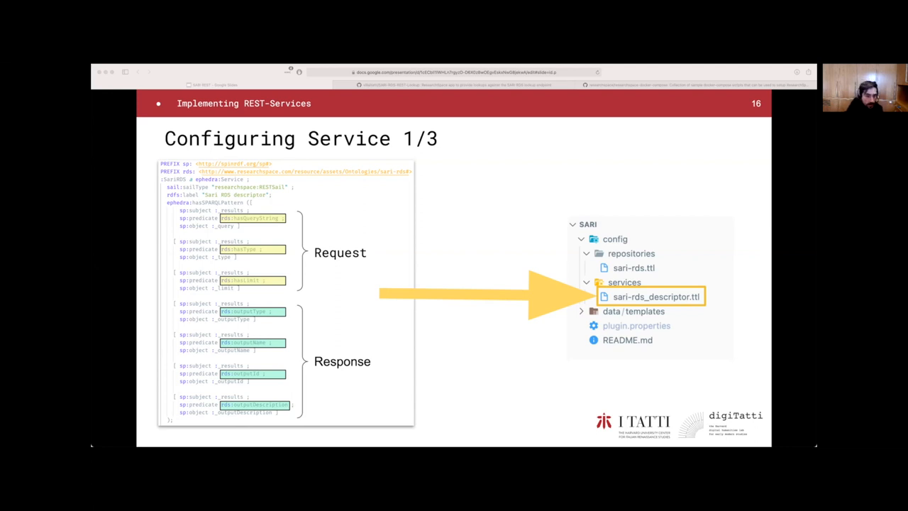
Advance through slide 17 to slide 18, 'Configuring Service 2/3', marking q0 and type in the request JSON.
{"action": "key", "text": "Right"}
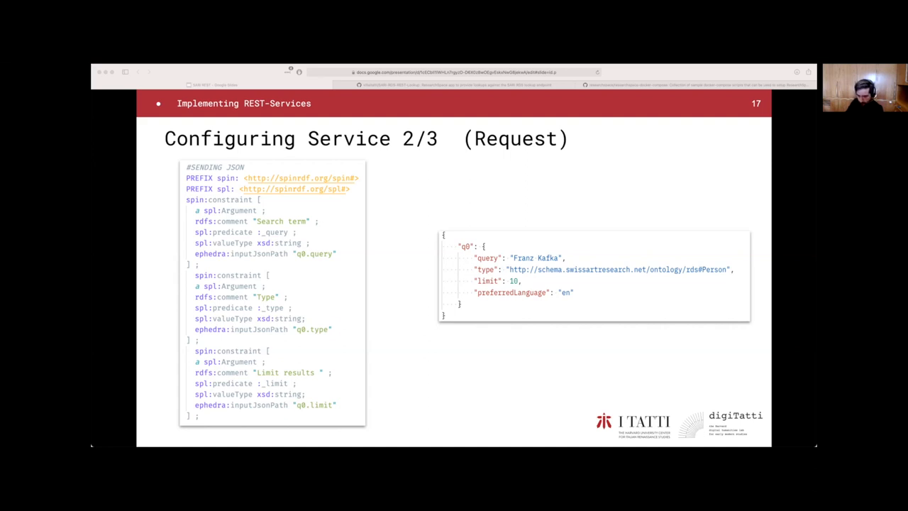
{"action": "key", "text": "Right"}
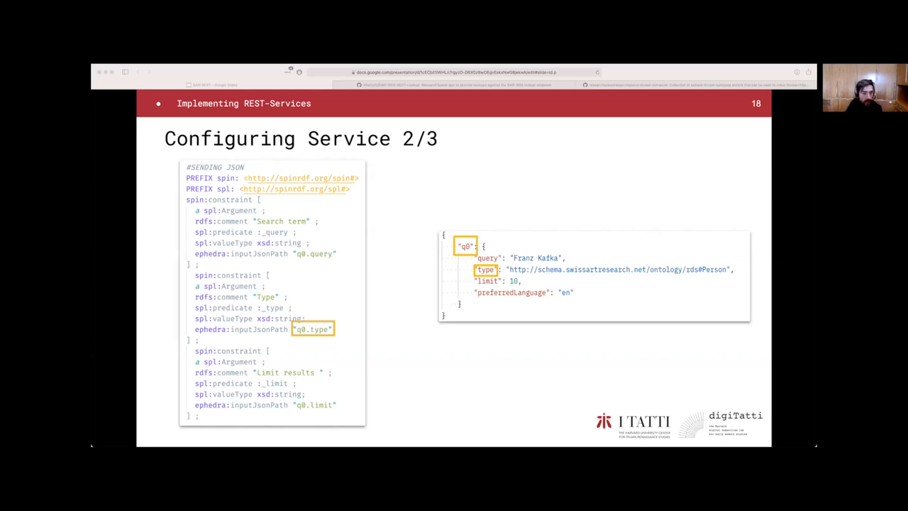
Move from Configuring Service 3/3 (Response) to slide 20, 'Templating', with its semantic-simple-search code.
{"action": "key", "text": "right"}
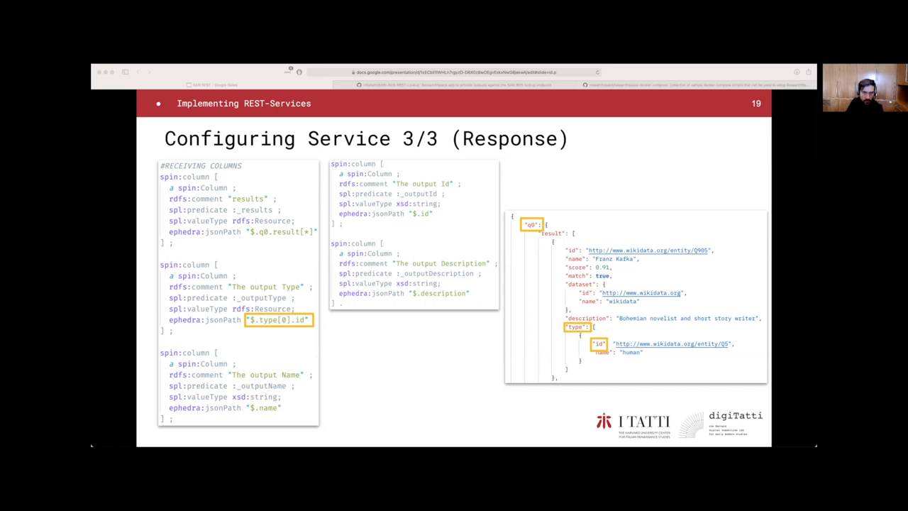
{"action": "key", "text": "Right"}
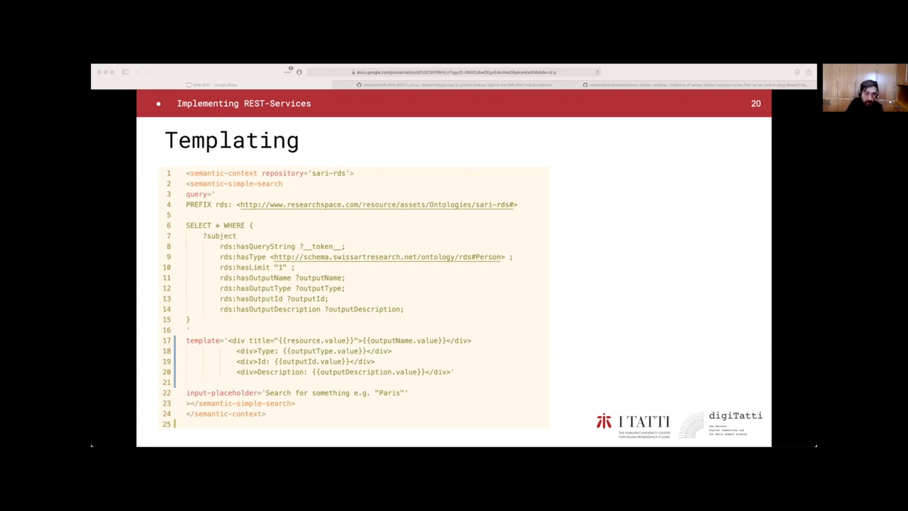
Pass slide 21 stressing the sari-rds repository and land on slide 22 labelling Request and Response.
{"action": "key", "text": "Right"}
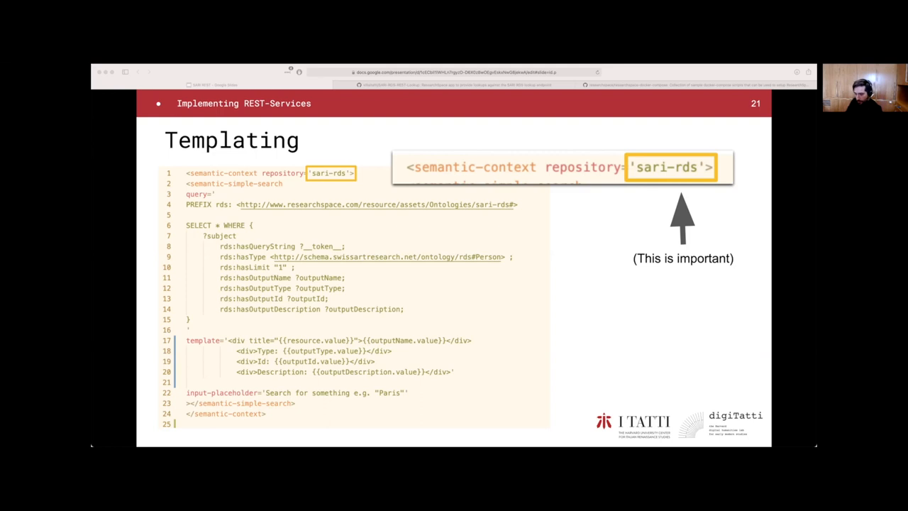
{"action": "key", "text": "Right"}
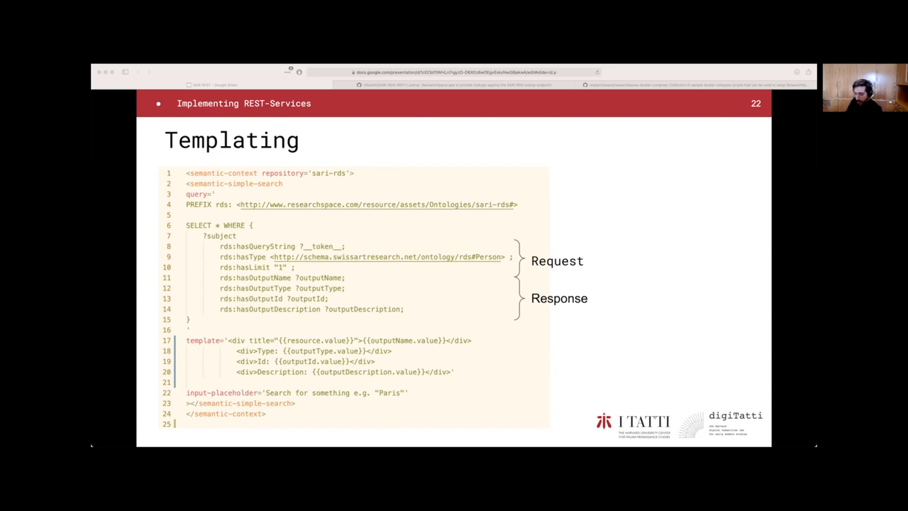
Show slide 23 with the HTML result template for name, type, id and description emphasized.
{"action": "key", "text": "Right"}
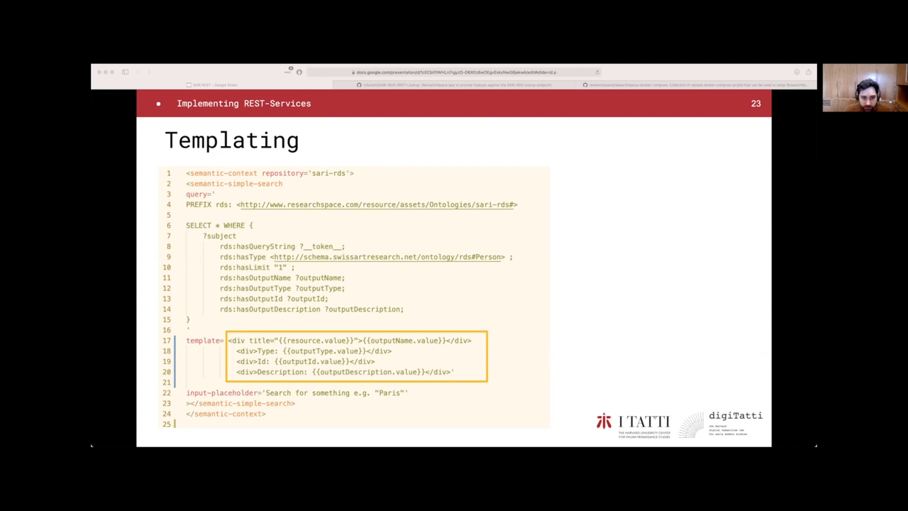
{"action": "mouse_move", "coordinate": [385, 215]}
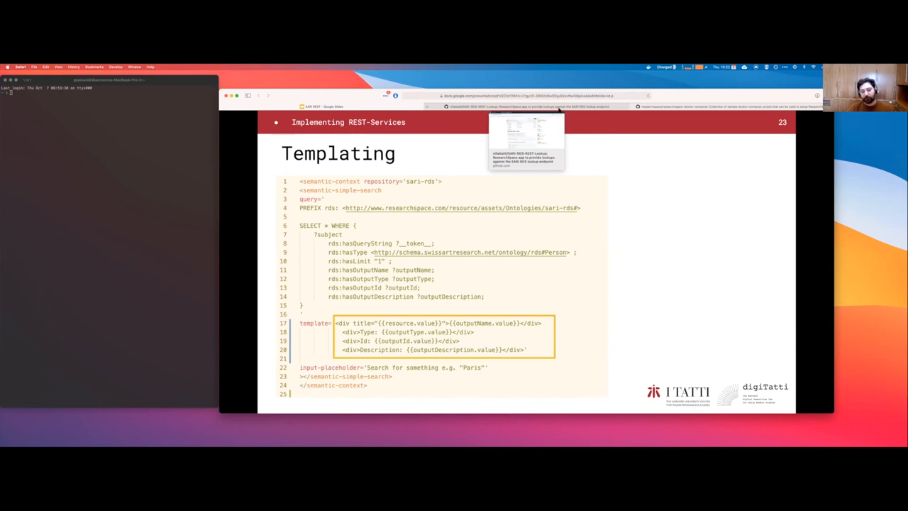
Bring up the SARI-RDS-REST-Lookup GitHub repository page.
{"action": "left_click", "coordinate": [526, 107]}
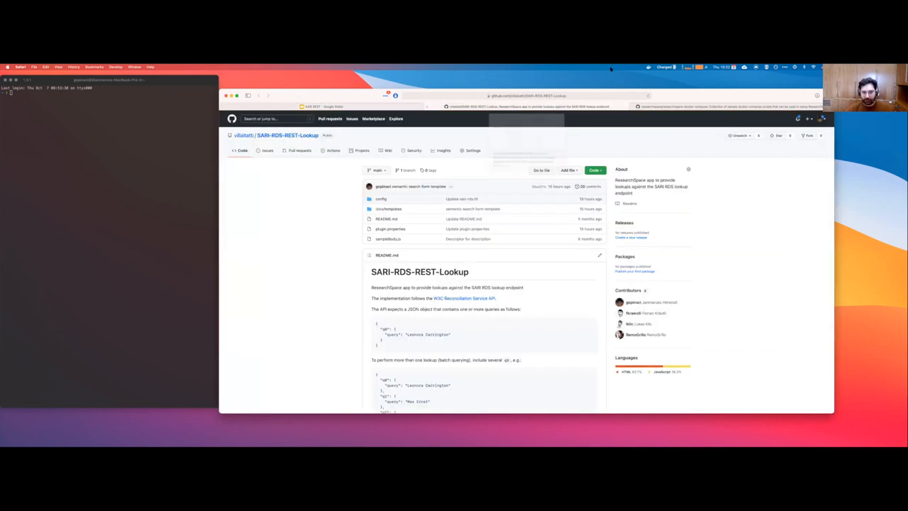
{"action": "left_click", "coordinate": [525, 95]}
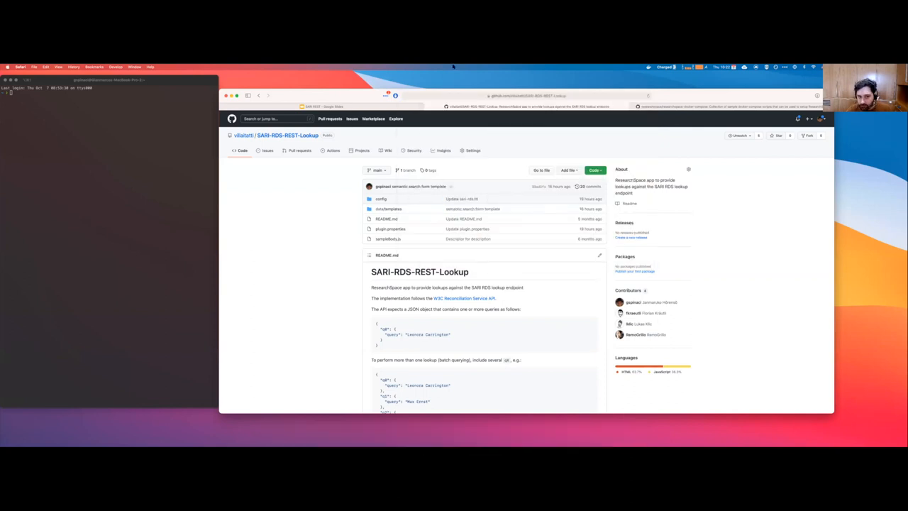
{"action": "mouse_move", "coordinate": [454, 64]}
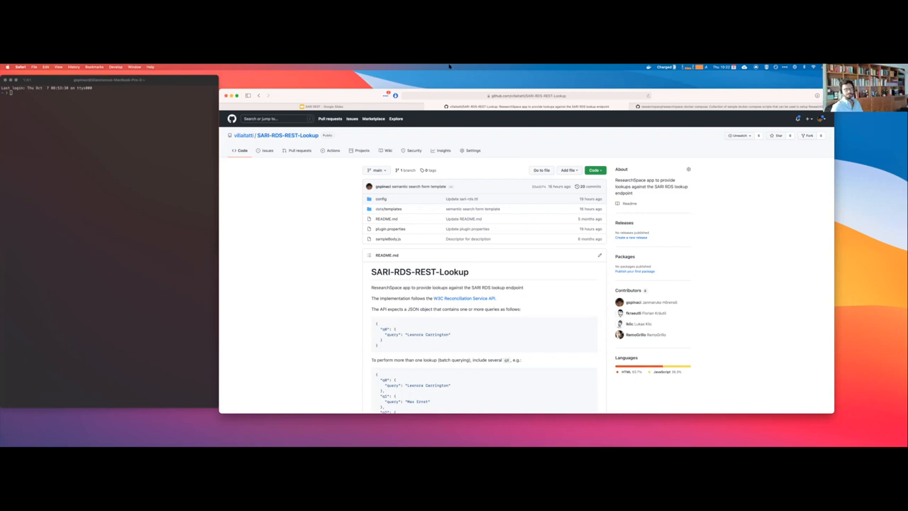
Switch to the localhost ResearchSpace window and sign in to its Administration page.
{"action": "left_click", "coordinate": [288, 435]}
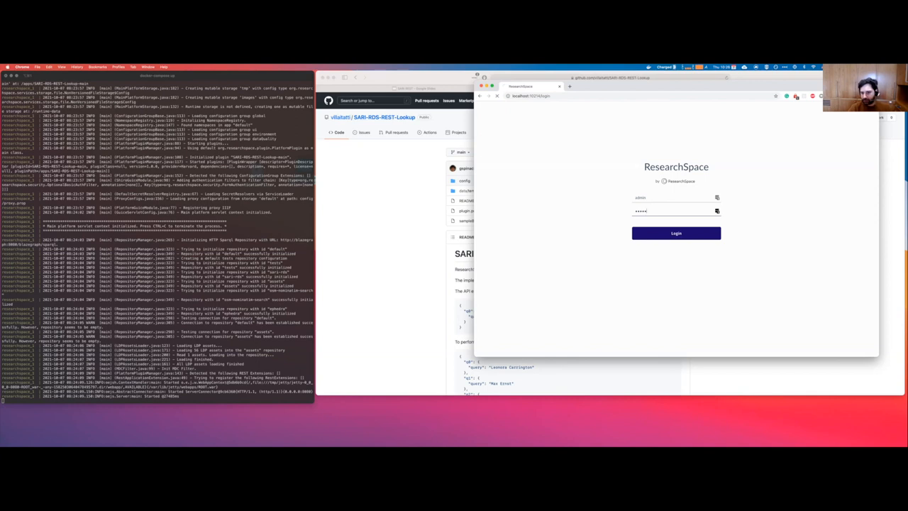
{"action": "left_click", "coordinate": [676, 233]}
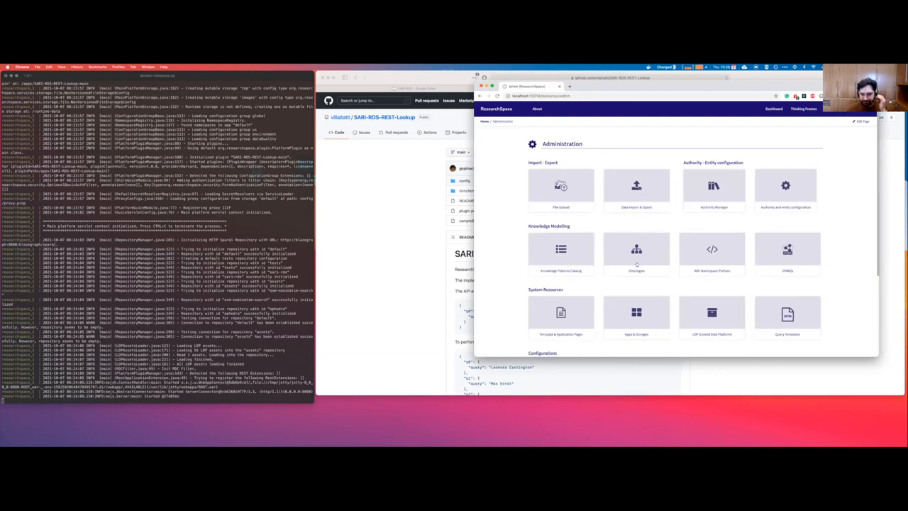
Review the Administration page's Configurations and System Management sections, then return to the GitHub repository window.
{"action": "scroll", "scroll_direction": "down", "scroll_amount": 3}
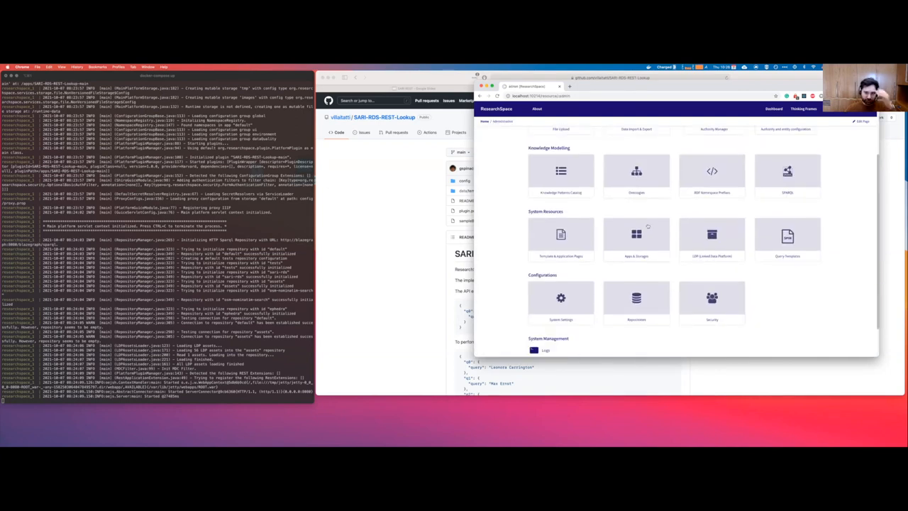
{"action": "mouse_move", "coordinate": [637, 238]}
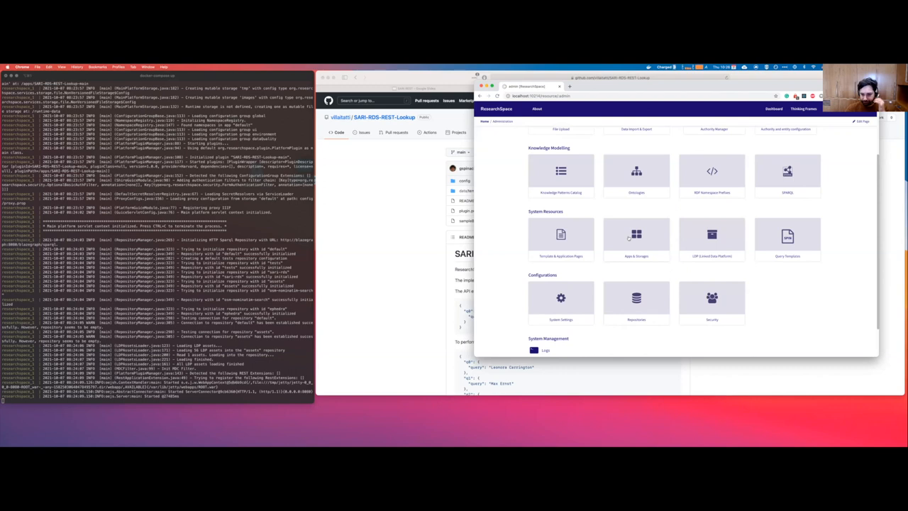
{"action": "left_click", "coordinate": [636, 238]}
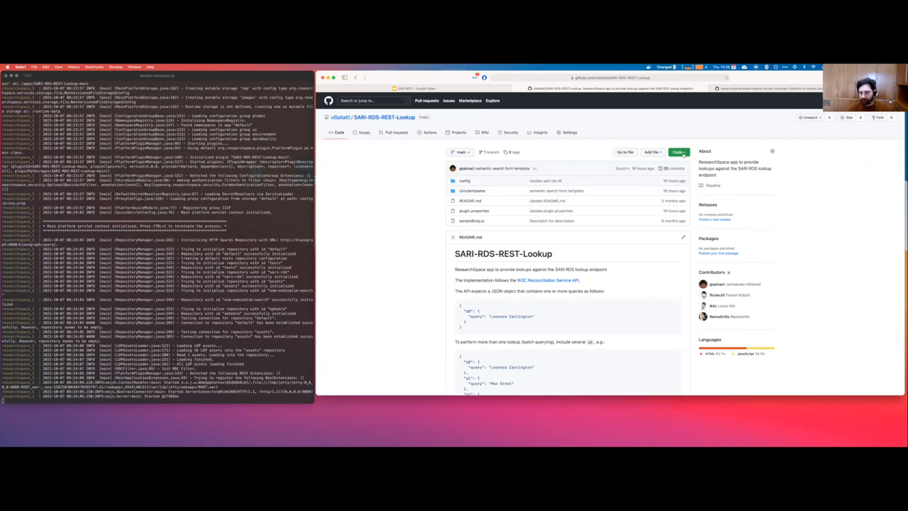
Download the SARI-RDS-REST-Lookup repository as a zip via Code > Download ZIP.
{"action": "left_click", "coordinate": [680, 151]}
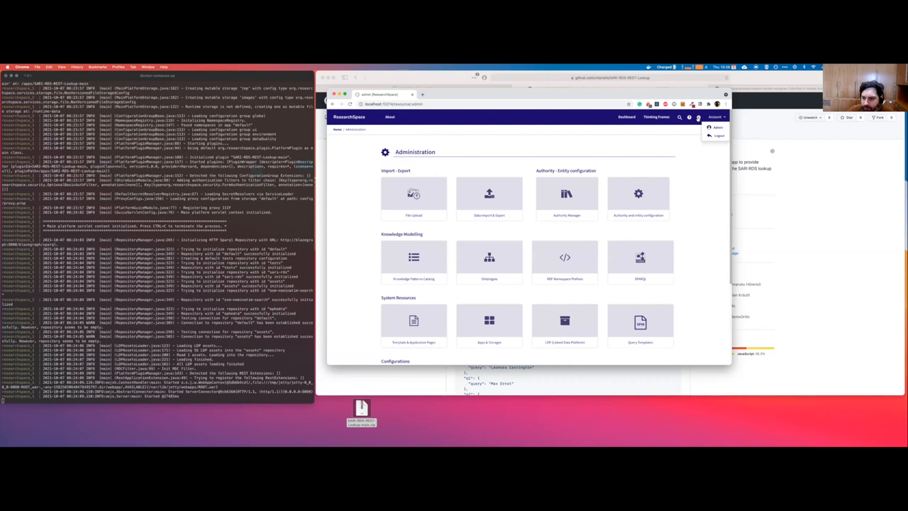
Go to Apps & Storages under System Resources and start Upload & Deploy App.
{"action": "scroll", "scroll_direction": "down", "scroll_amount": 3}
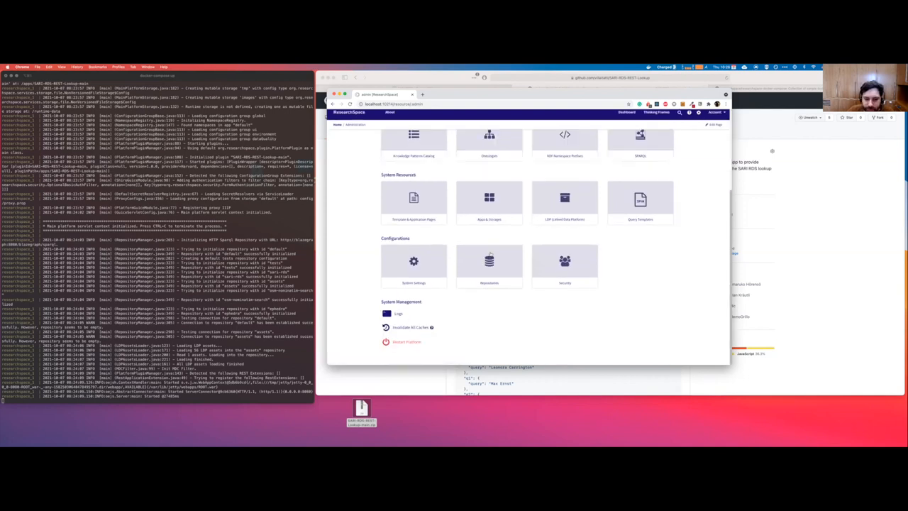
{"action": "left_click", "coordinate": [489, 199]}
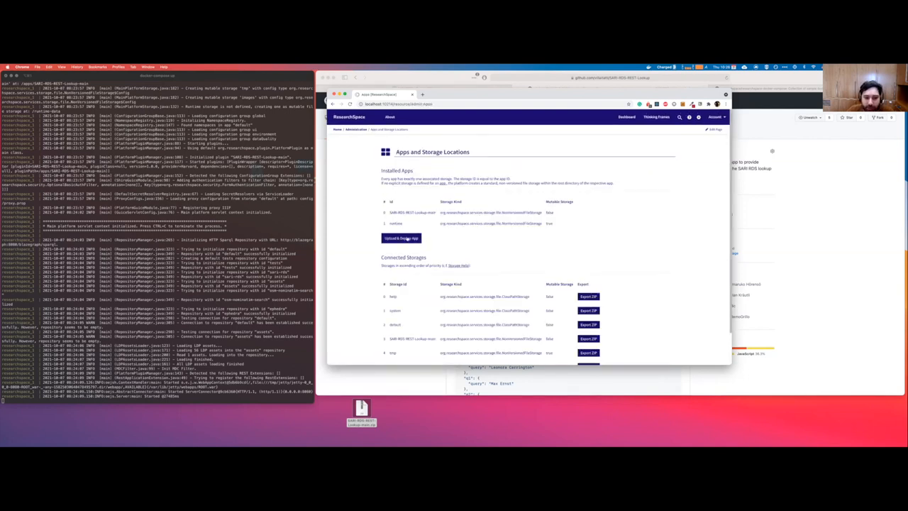
{"action": "left_click", "coordinate": [401, 238]}
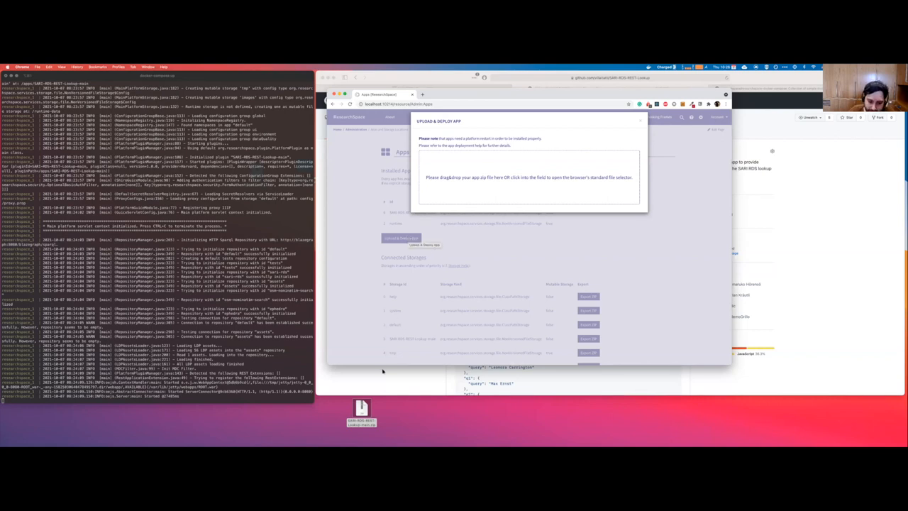
Drop the SARI-RDS-REST-Lookup-main zip into the upload zone and confirm Restart Now.
{"action": "left_click_drag", "start_coordinate": [361, 411], "coordinate": [480, 181]}
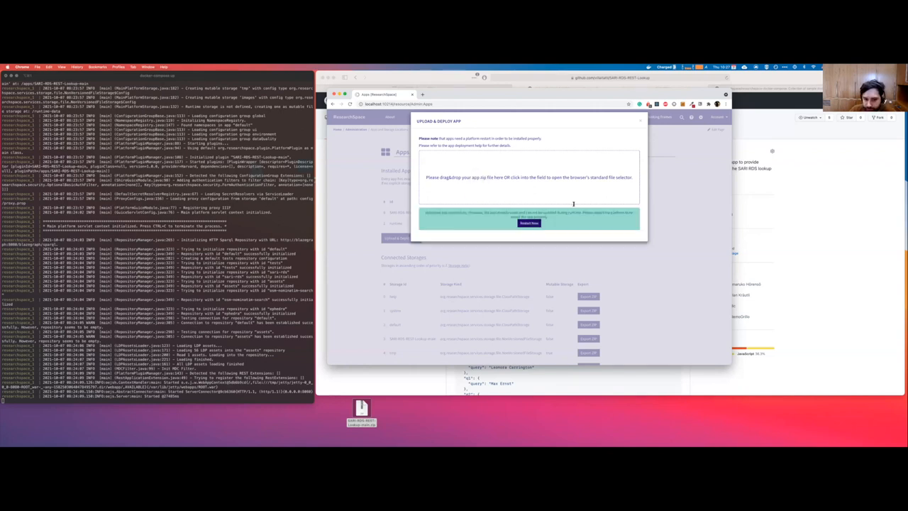
{"action": "left_click", "coordinate": [529, 223]}
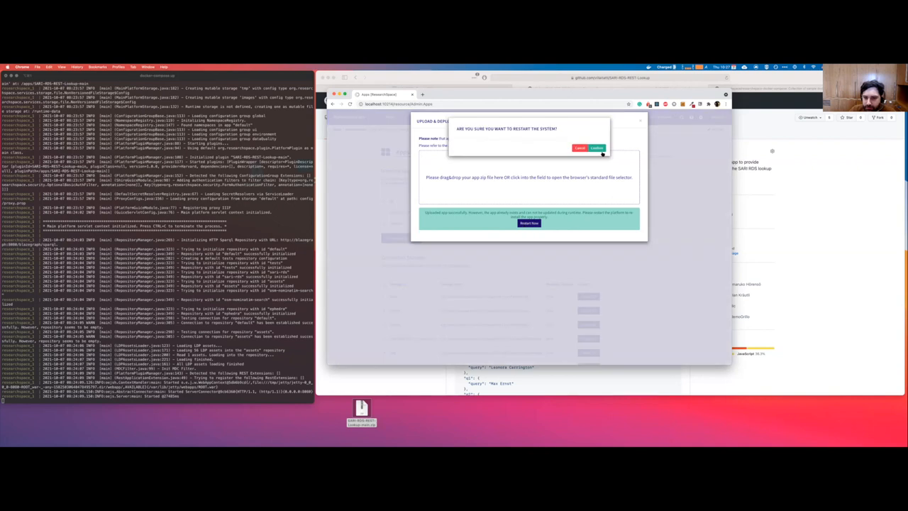
{"action": "left_click", "coordinate": [596, 148]}
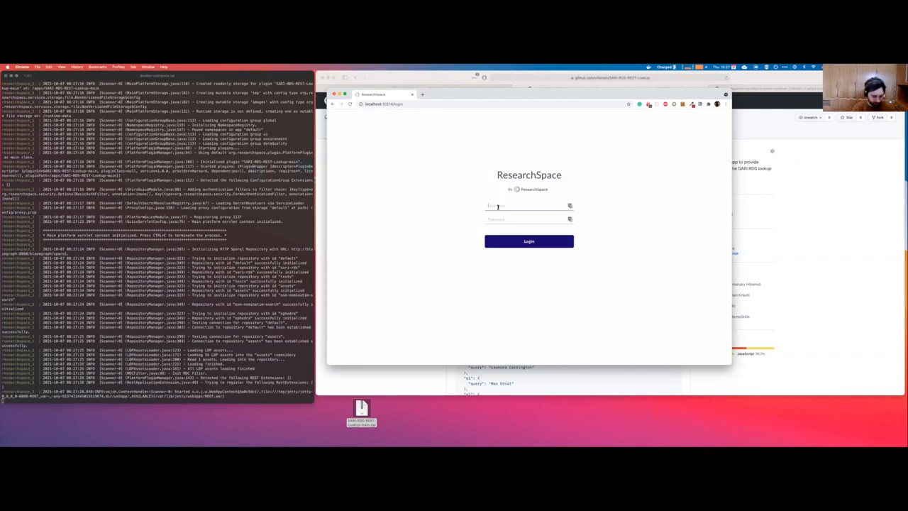
Log back in as admin so the installed SARI-RDS-REST-Lookup-main app is listed.
{"action": "type", "text": "admin"}
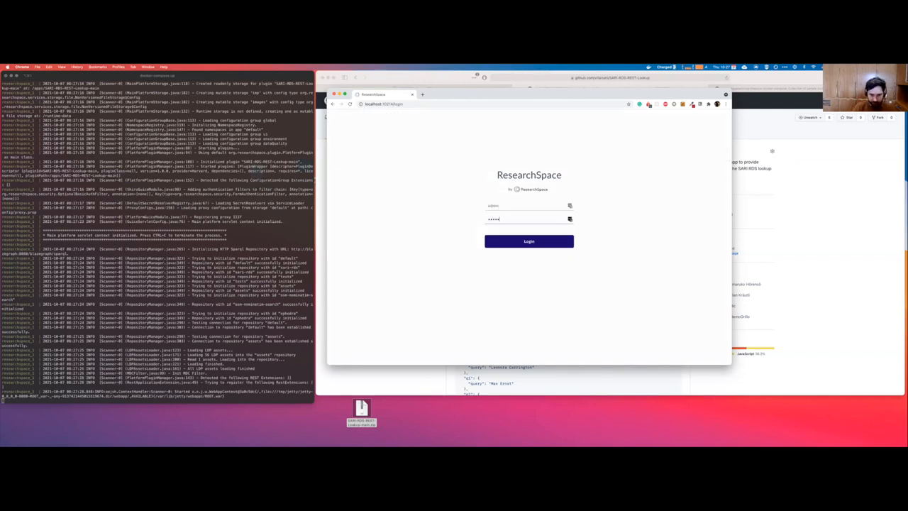
{"action": "left_click", "coordinate": [529, 241]}
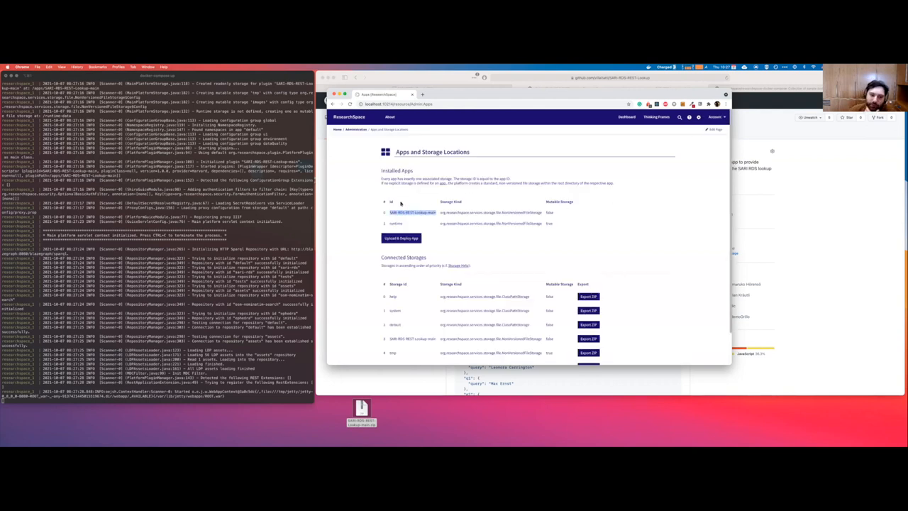
{"action": "mouse_move", "coordinate": [552, 191]}
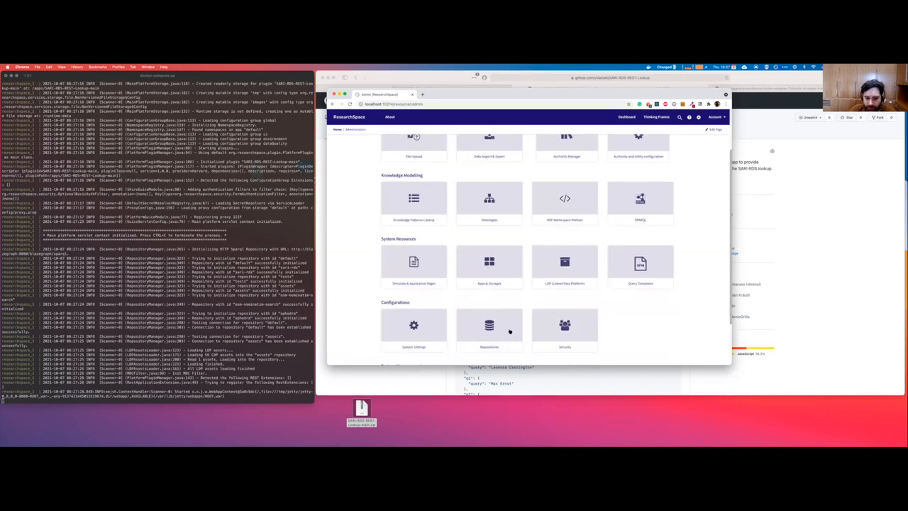
{"action": "mouse_move", "coordinate": [507, 330]}
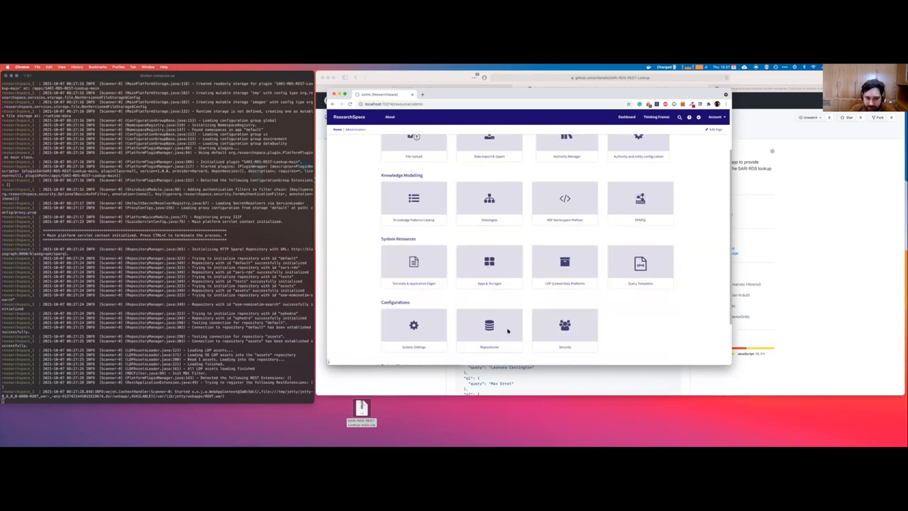
{"action": "left_click", "coordinate": [489, 325]}
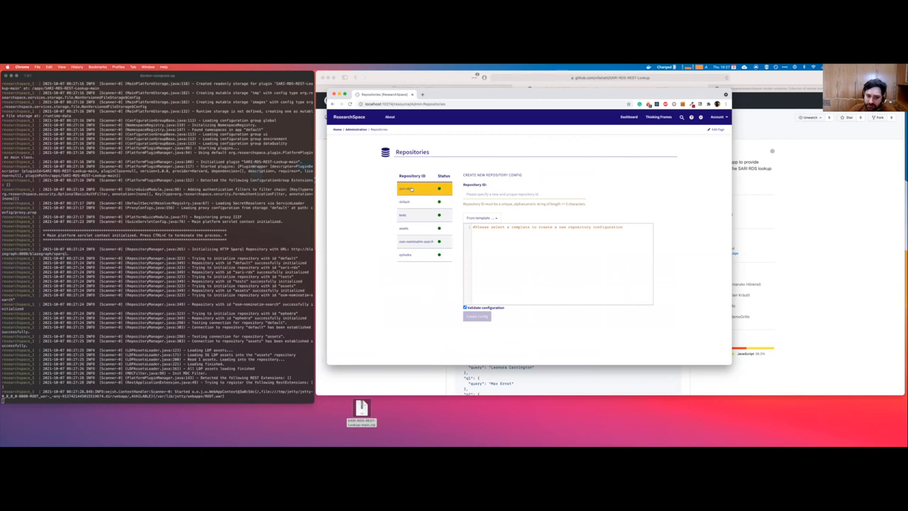
{"action": "left_click", "coordinate": [410, 189]}
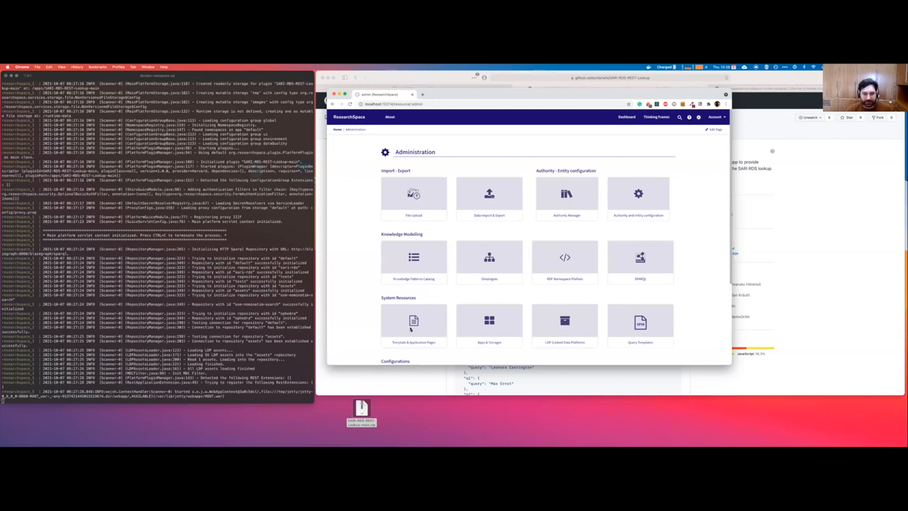
Filter Templates & Application Pages by 'sari' and open the rds-example template page.
{"action": "left_click", "coordinate": [413, 319]}
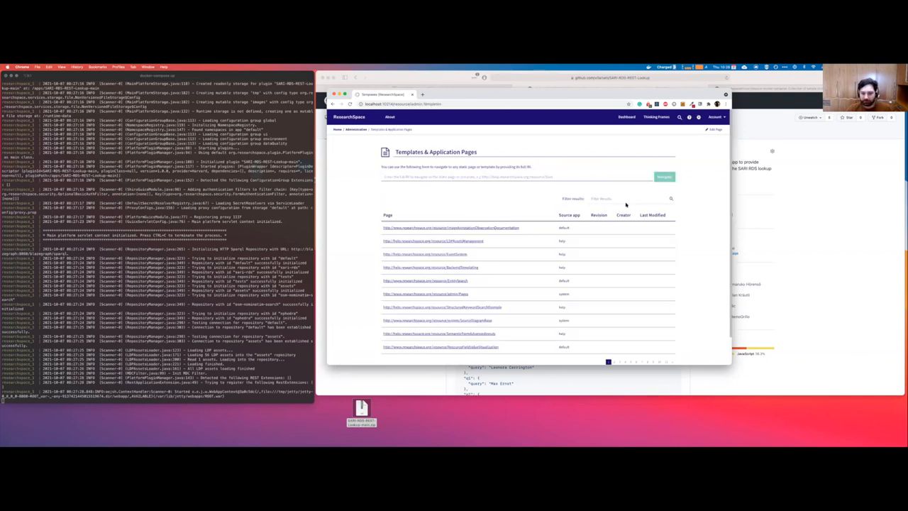
{"action": "type", "text": "sari"}
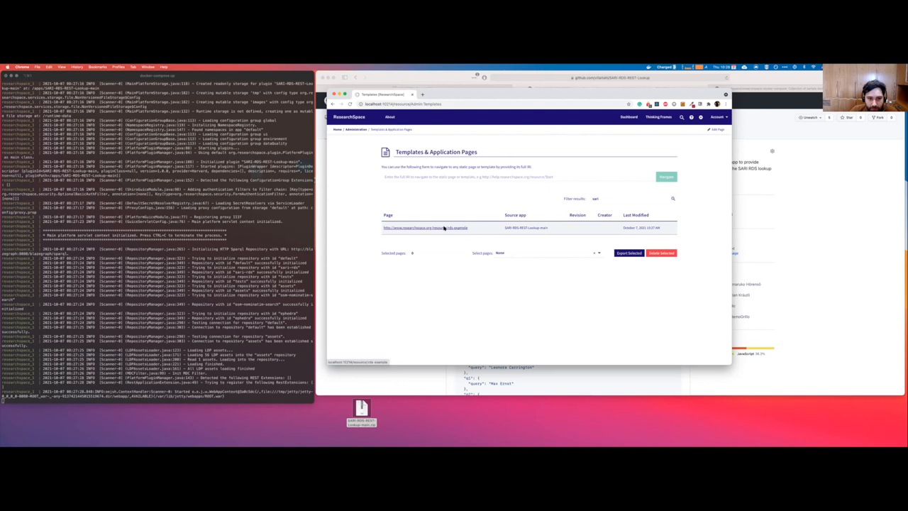
{"action": "left_click", "coordinate": [425, 227]}
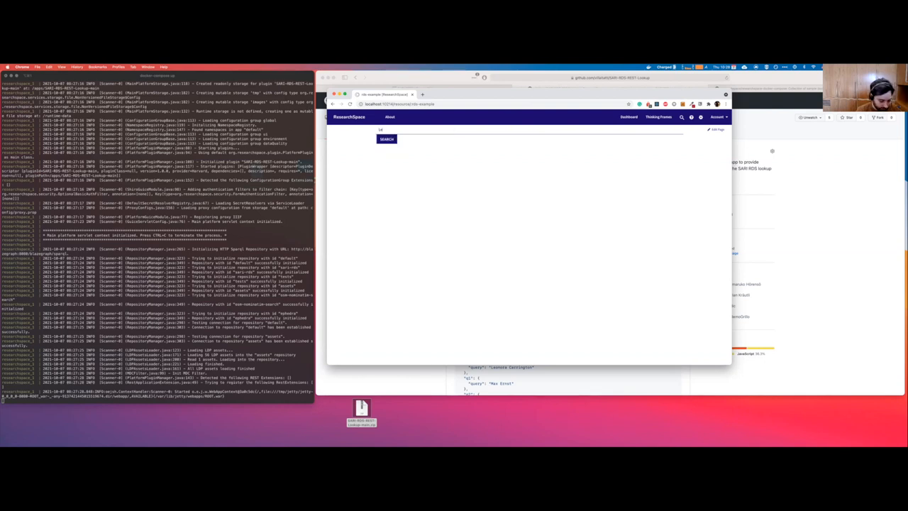
Search the rds-example lookup for 'Leonardo da vinci' and get matching results.
{"action": "type", "text": "Leonardo da vinci"}
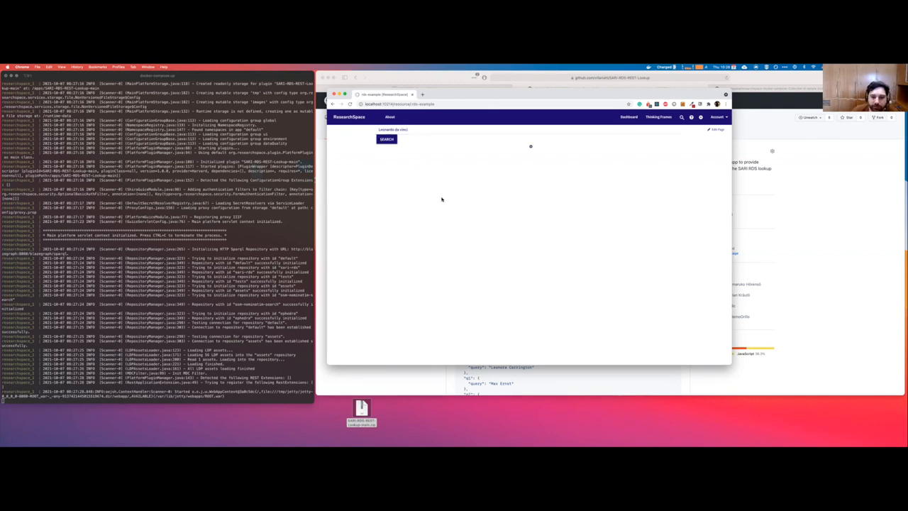
{"action": "left_click", "coordinate": [387, 139]}
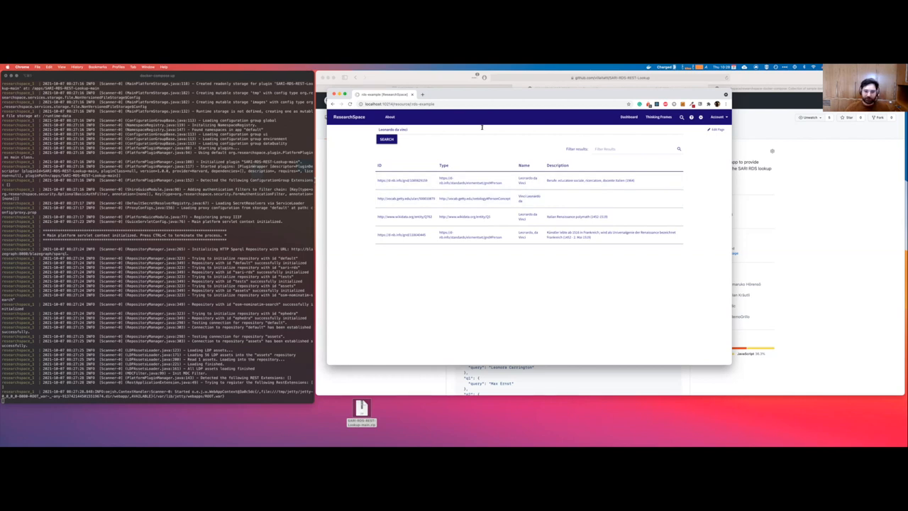
{"action": "mouse_move", "coordinate": [484, 159]}
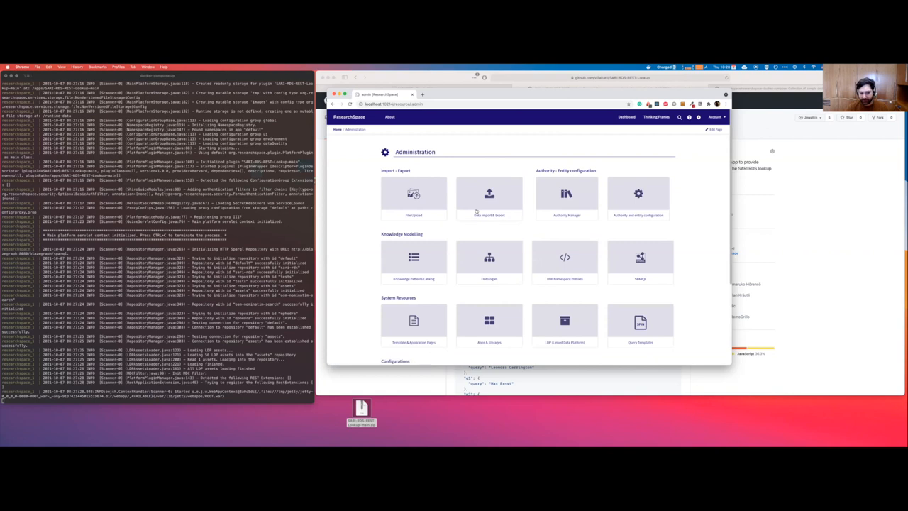
View the sari-rds repository configuration, then switch back to the GitHub repository page.
{"action": "scroll", "scroll_direction": "down", "scroll_amount": 3}
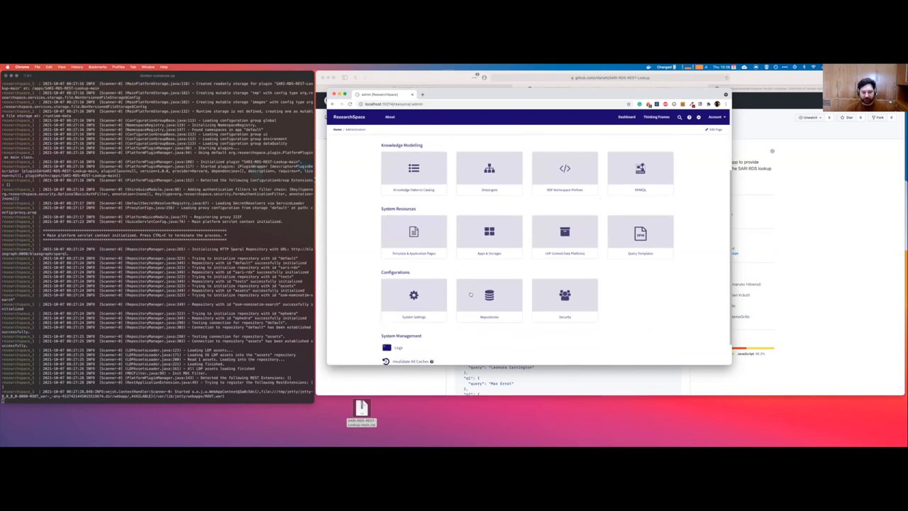
{"action": "left_click", "coordinate": [488, 295]}
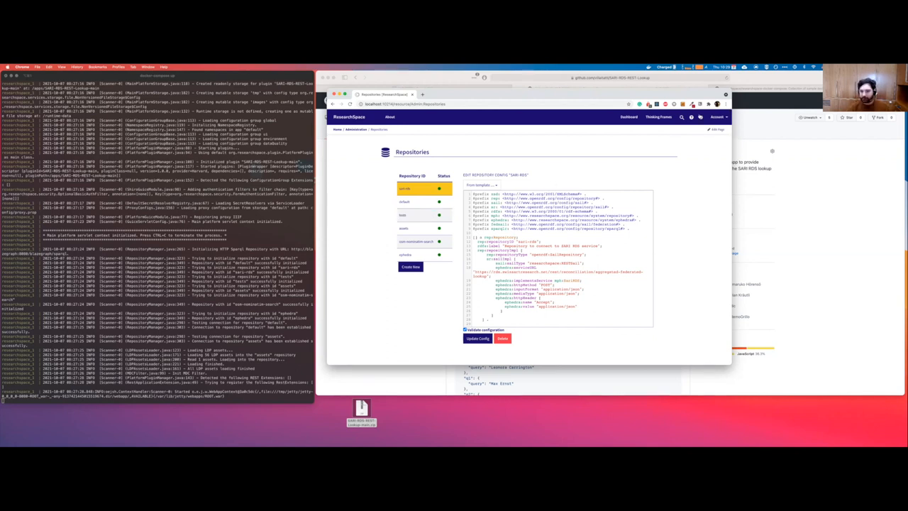
{"action": "left_click", "coordinate": [353, 129]}
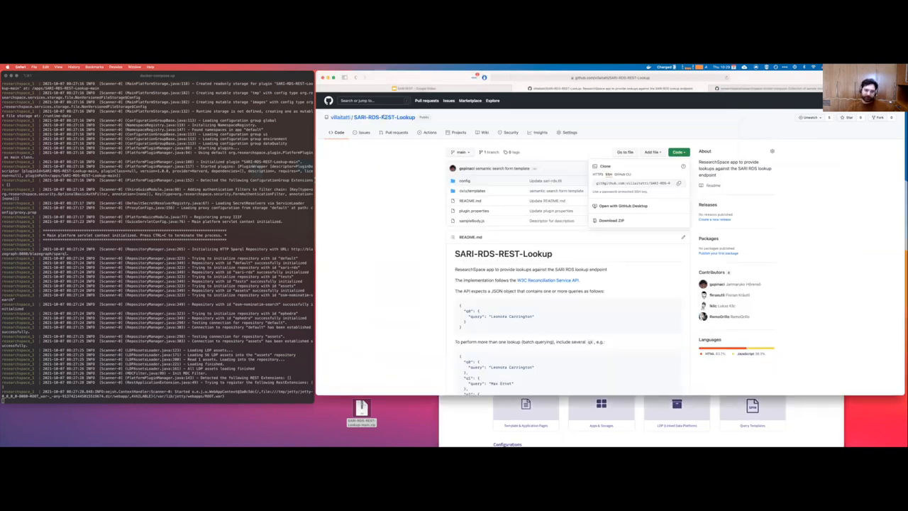
{"action": "mouse_move", "coordinate": [408, 301]}
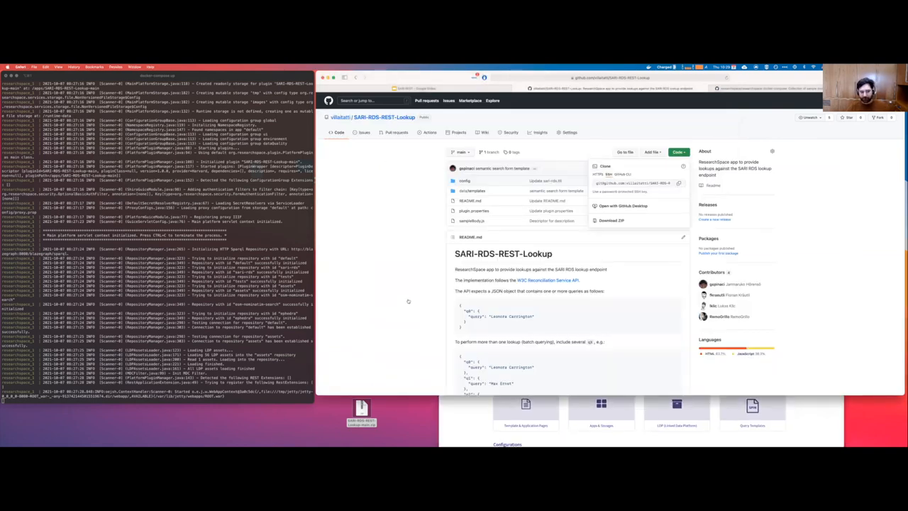